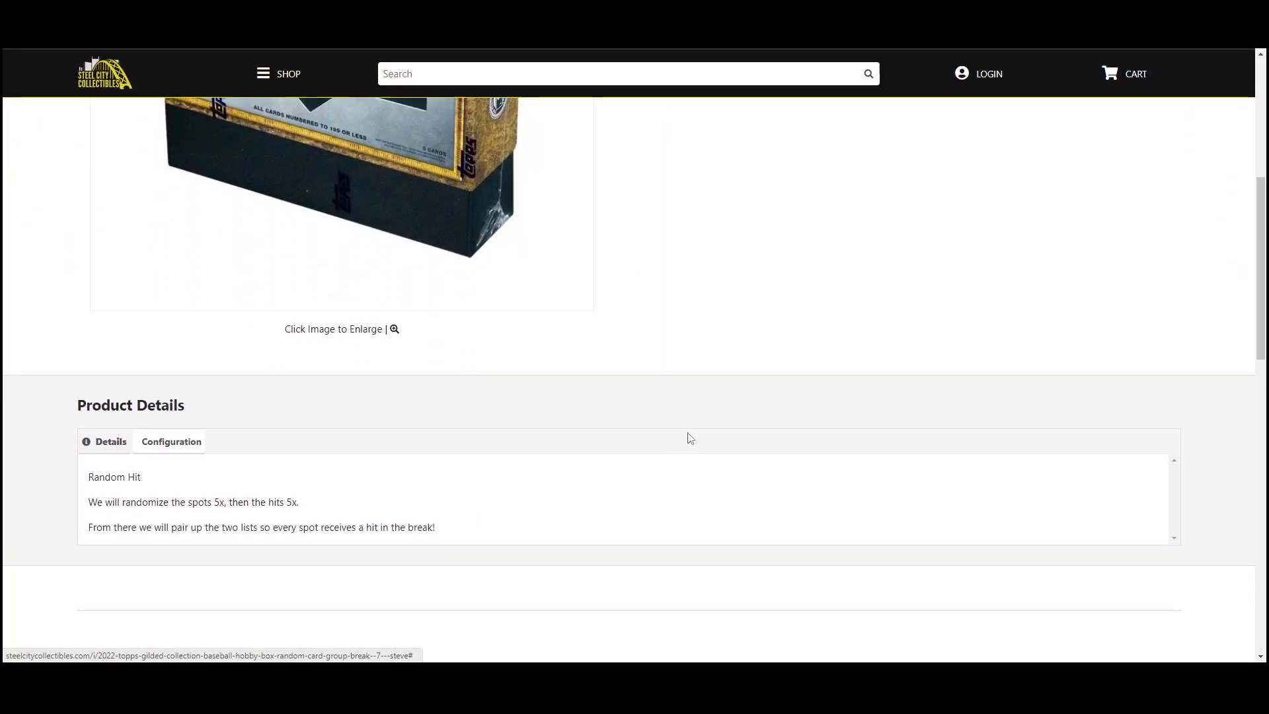
Step: Shuffle the five break spots repeatedly on Random.org until randomized five times
{"action": "scroll", "scroll_direction": "down", "scroll_amount": 3}
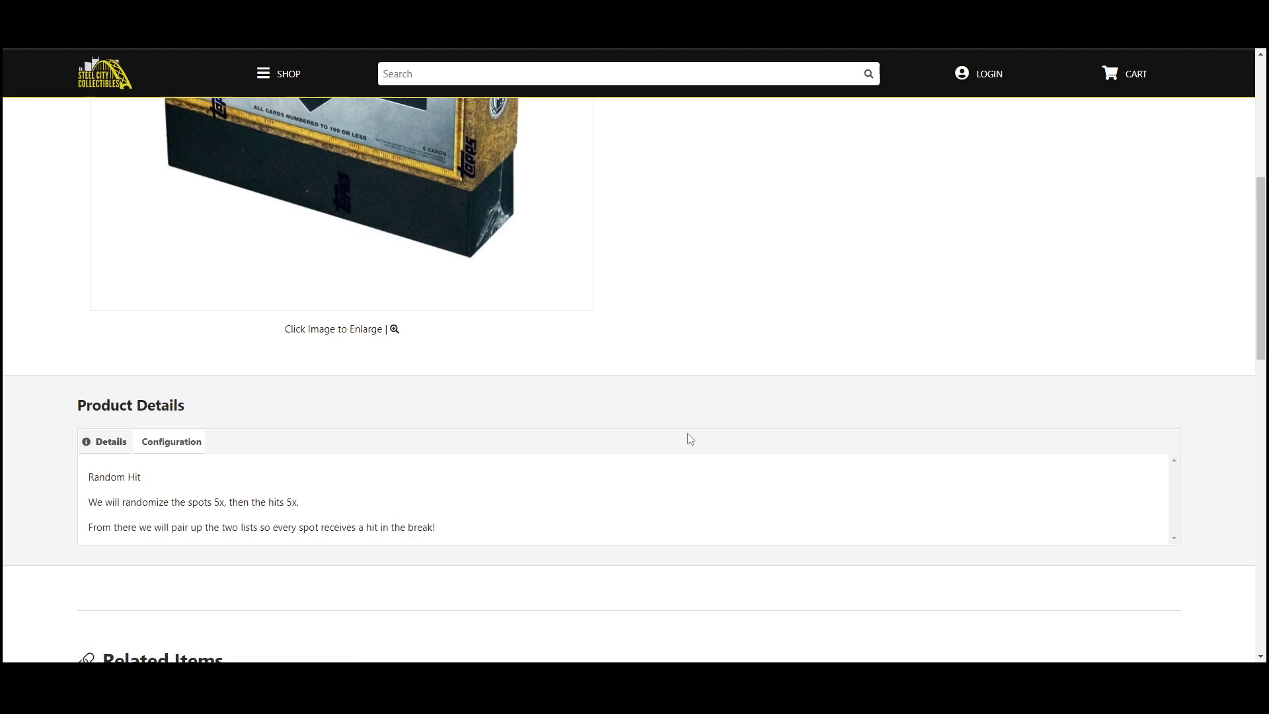
{"action": "mouse_move", "coordinate": [852, 82]}
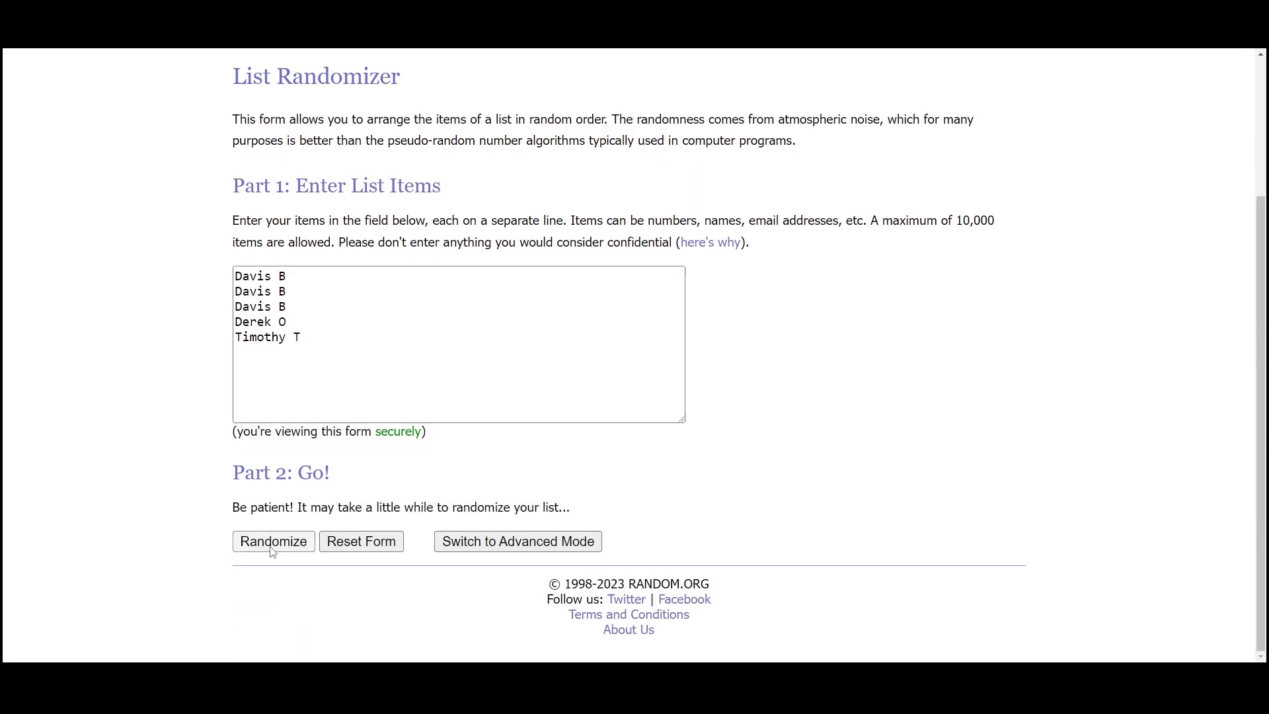
{"action": "left_click", "coordinate": [272, 541]}
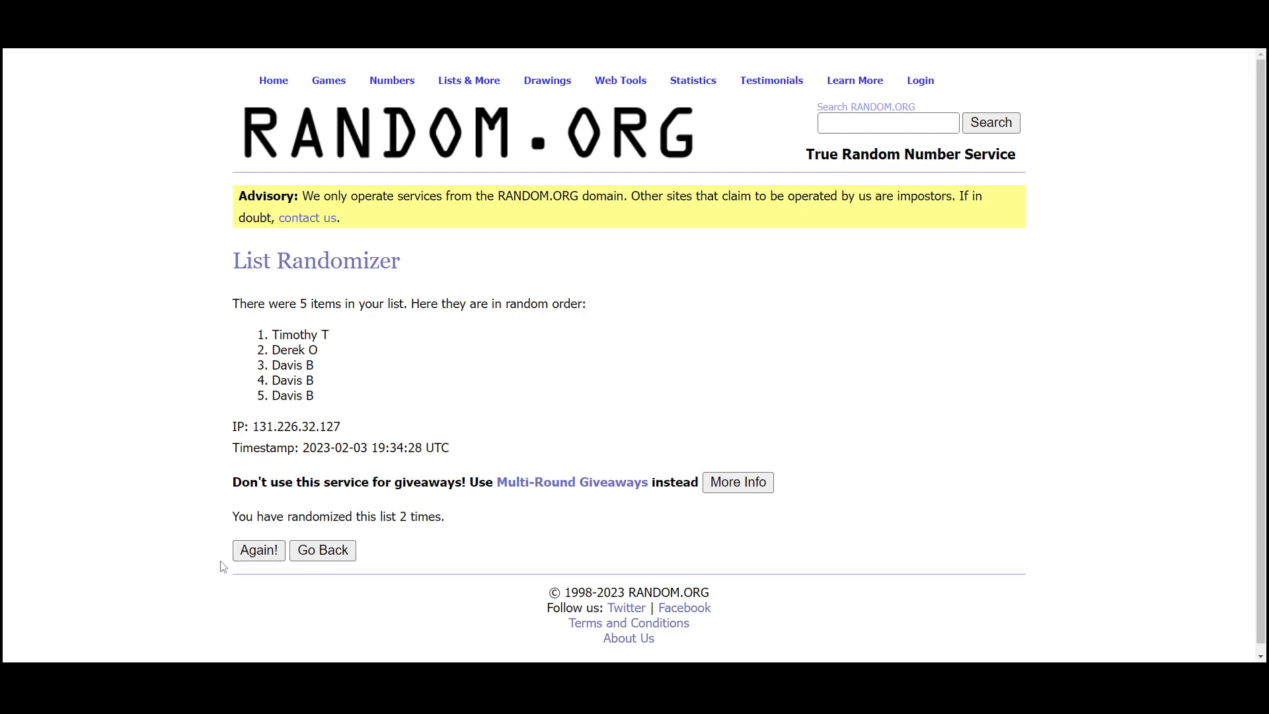
{"action": "left_click", "coordinate": [258, 550]}
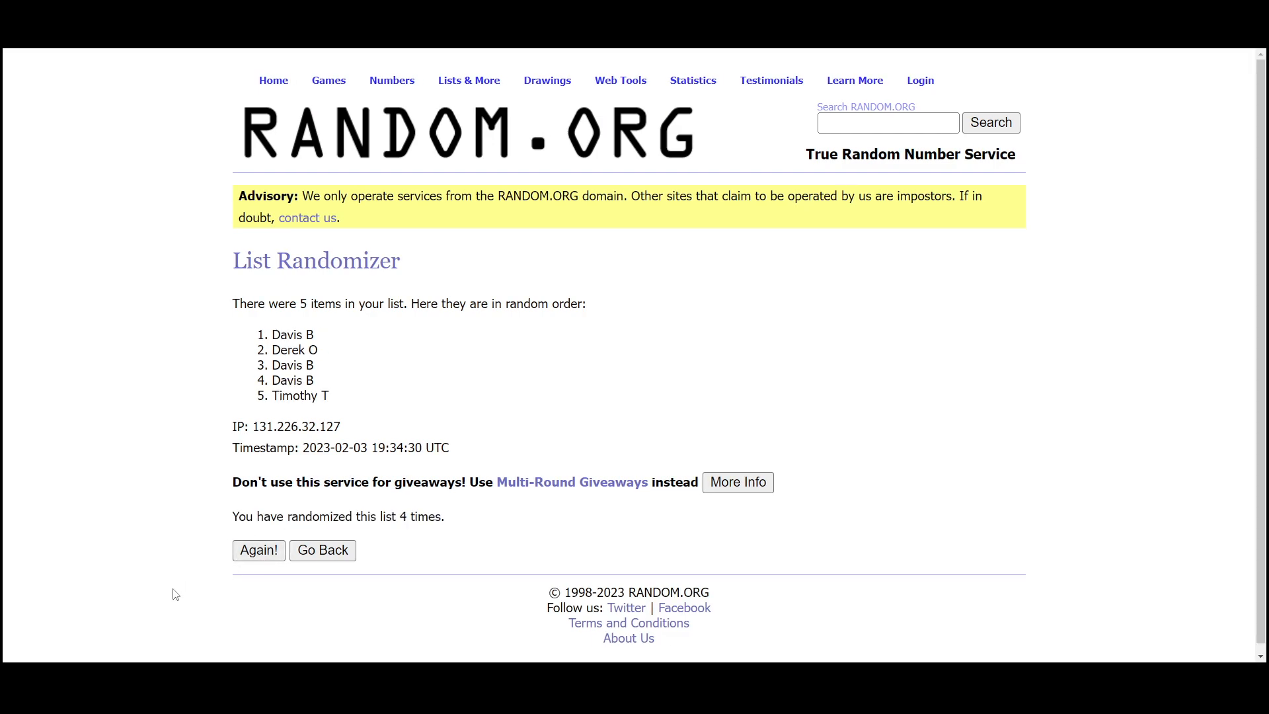
{"action": "left_click", "coordinate": [258, 550]}
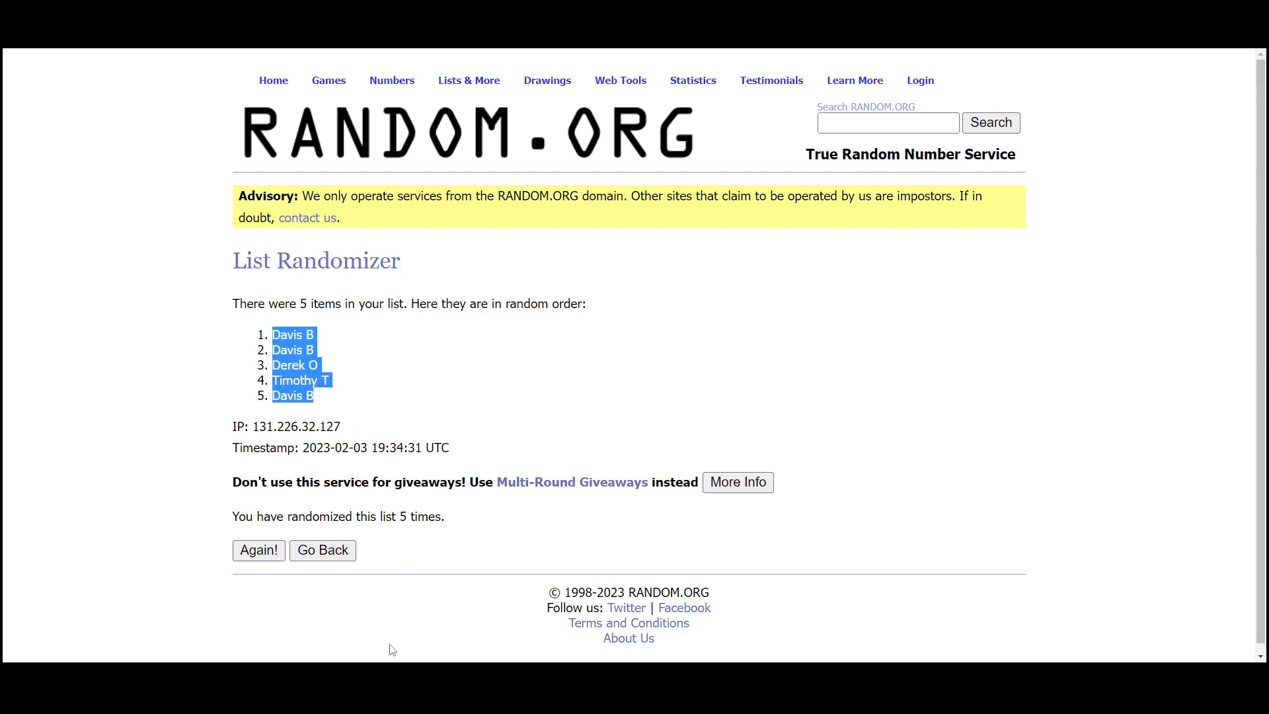
Step: Paste the shuffled spot order into cell A1 as plain text via Paste Special
{"action": "right_click", "coordinate": [713, 178]}
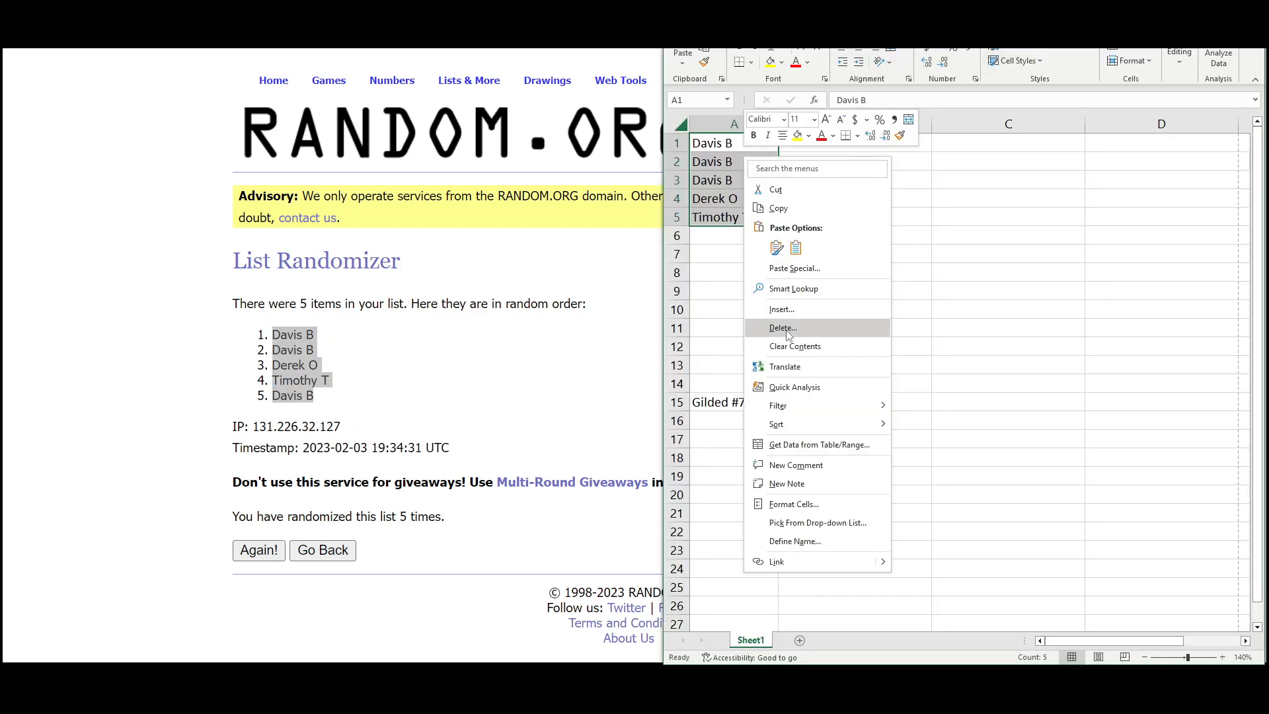
{"action": "left_click", "coordinate": [794, 269]}
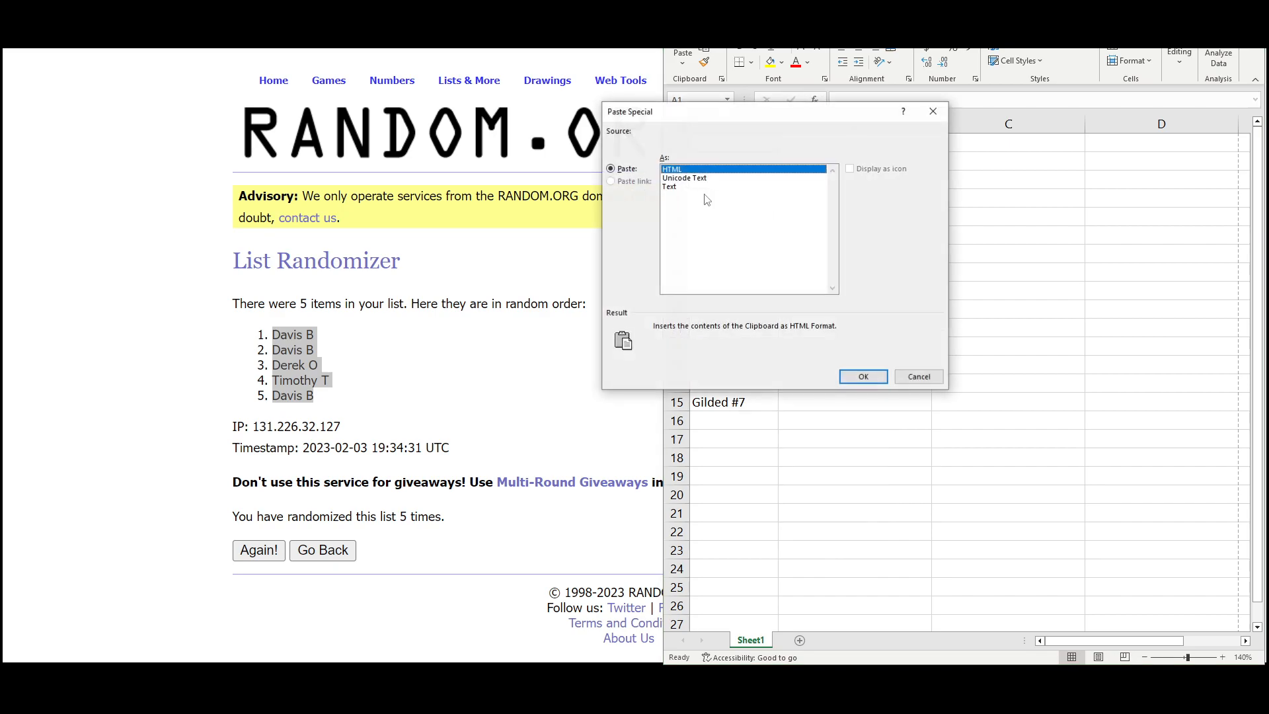
{"action": "left_click", "coordinate": [862, 377]}
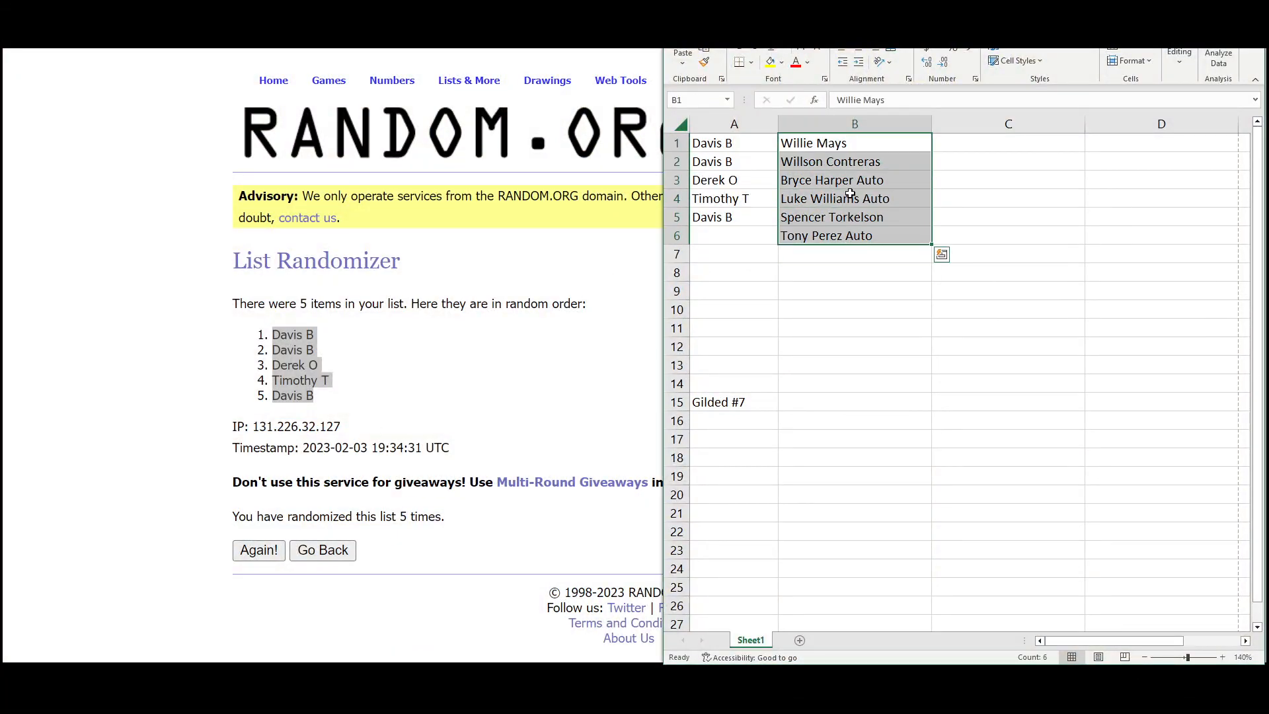
Step: Reshuffle the six hits on Random.org and paste the fifth order into B1 as text
{"action": "left_click", "coordinate": [469, 79]}
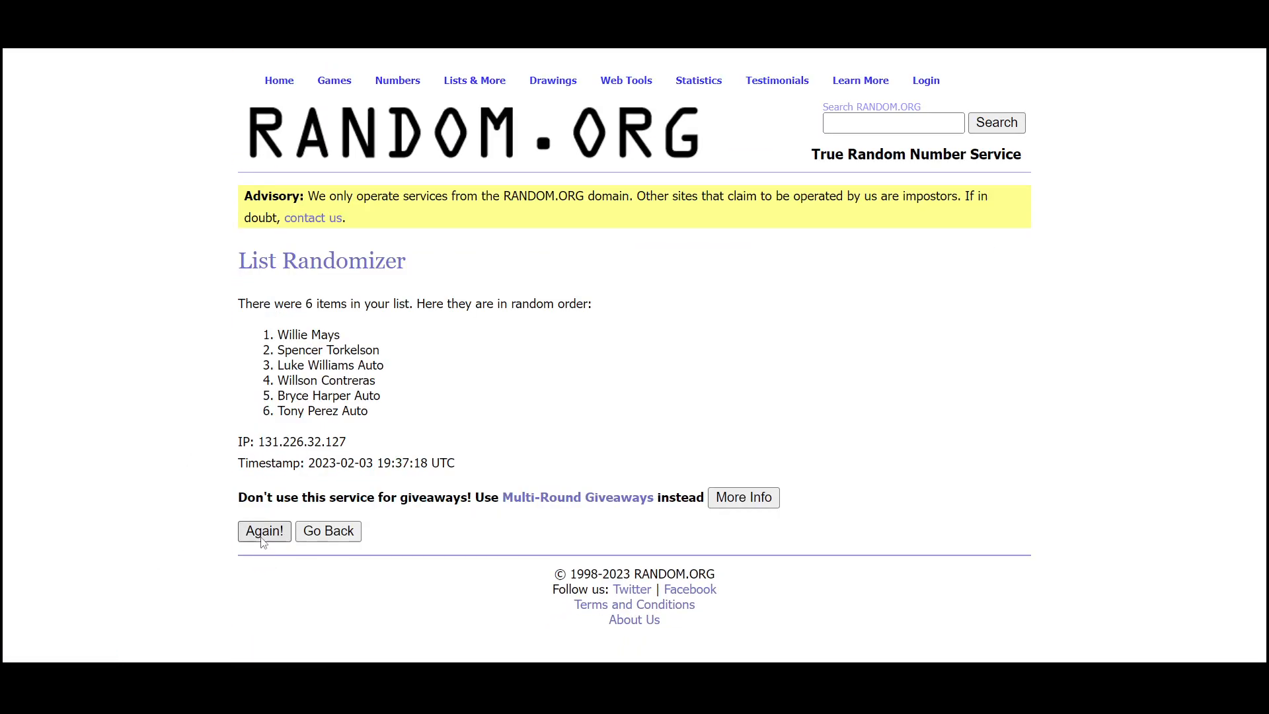
{"action": "left_click", "coordinate": [264, 532]}
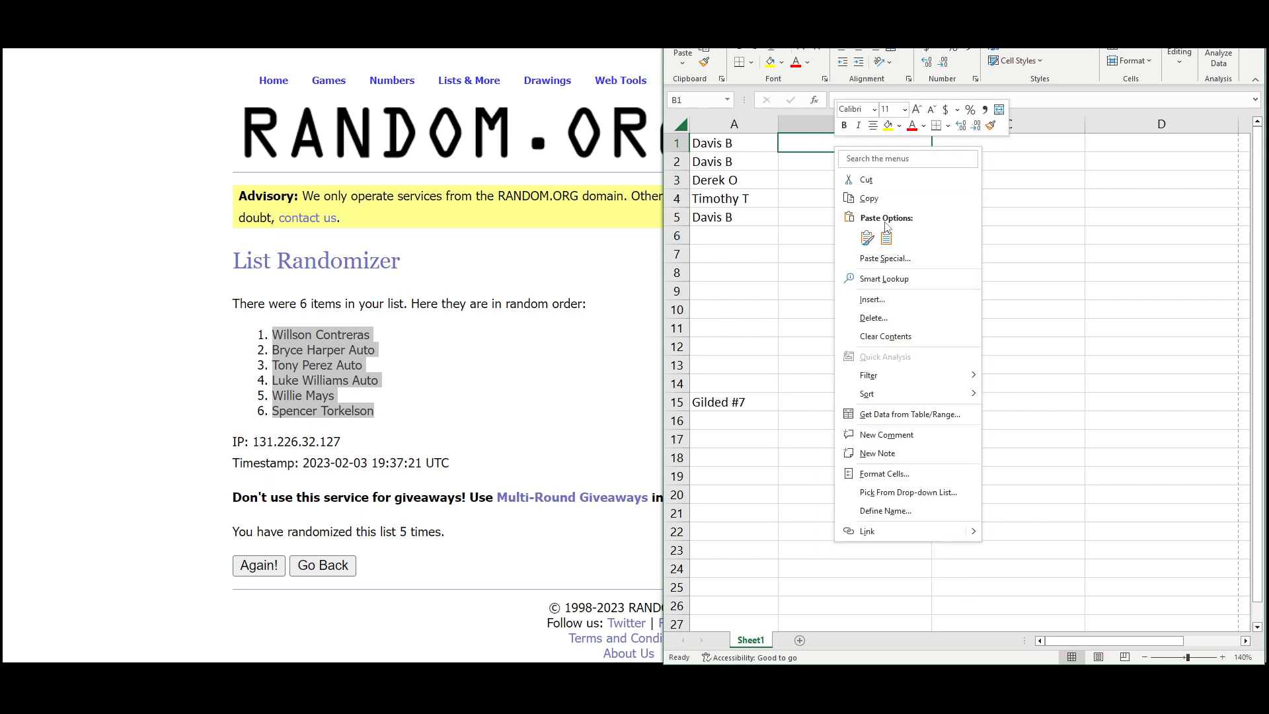
{"action": "left_click", "coordinate": [864, 237]}
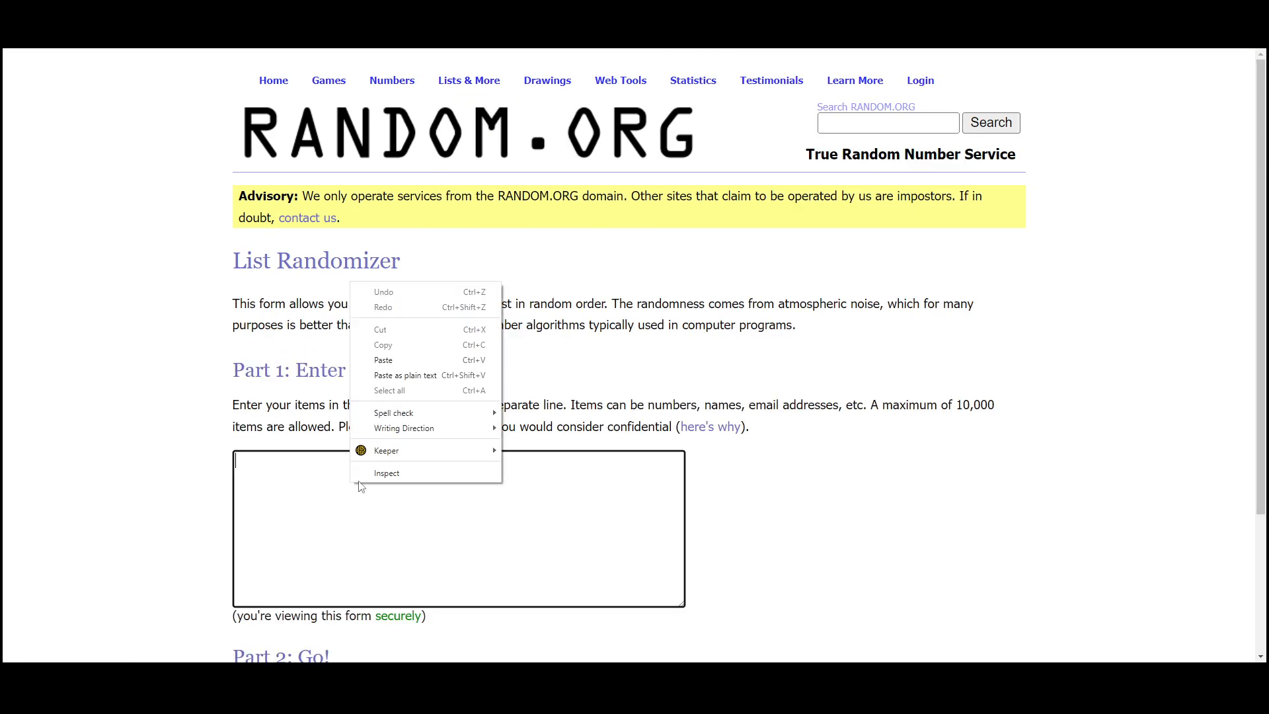
Step: Randomize the spot names on Random.org again to decide the bonus hit
{"action": "left_click", "coordinate": [384, 359]}
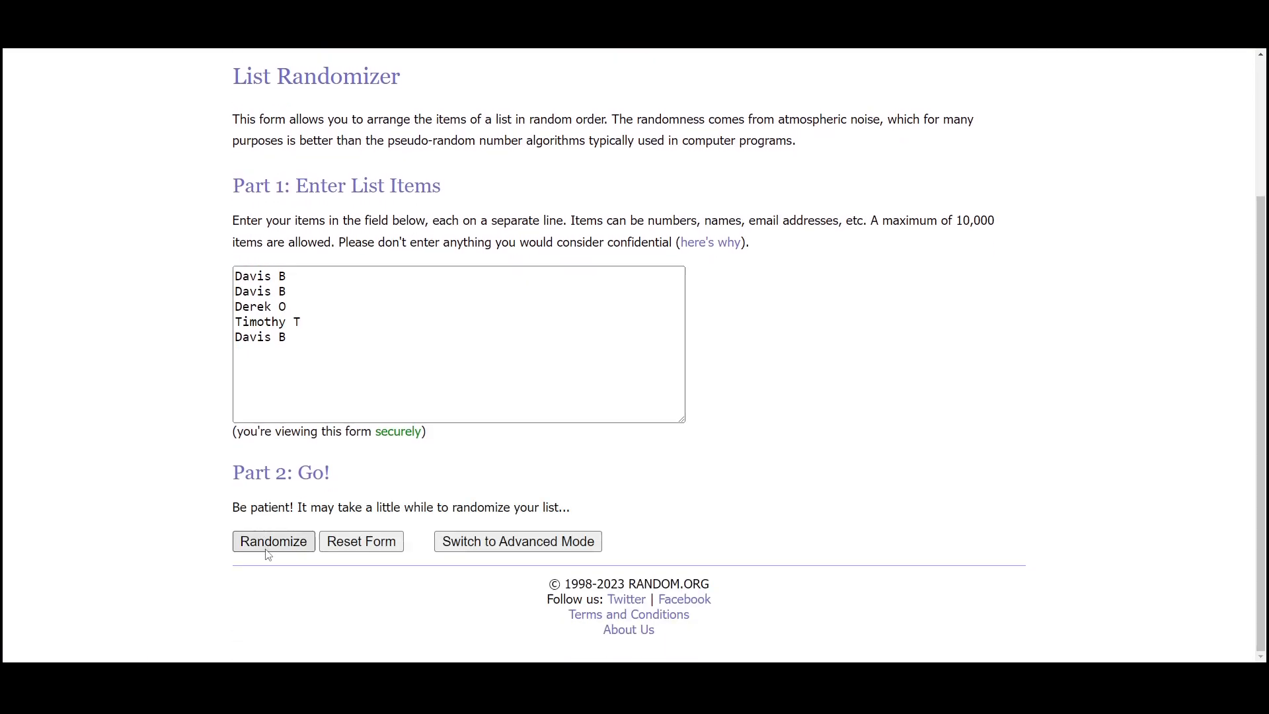
{"action": "left_click", "coordinate": [272, 541]}
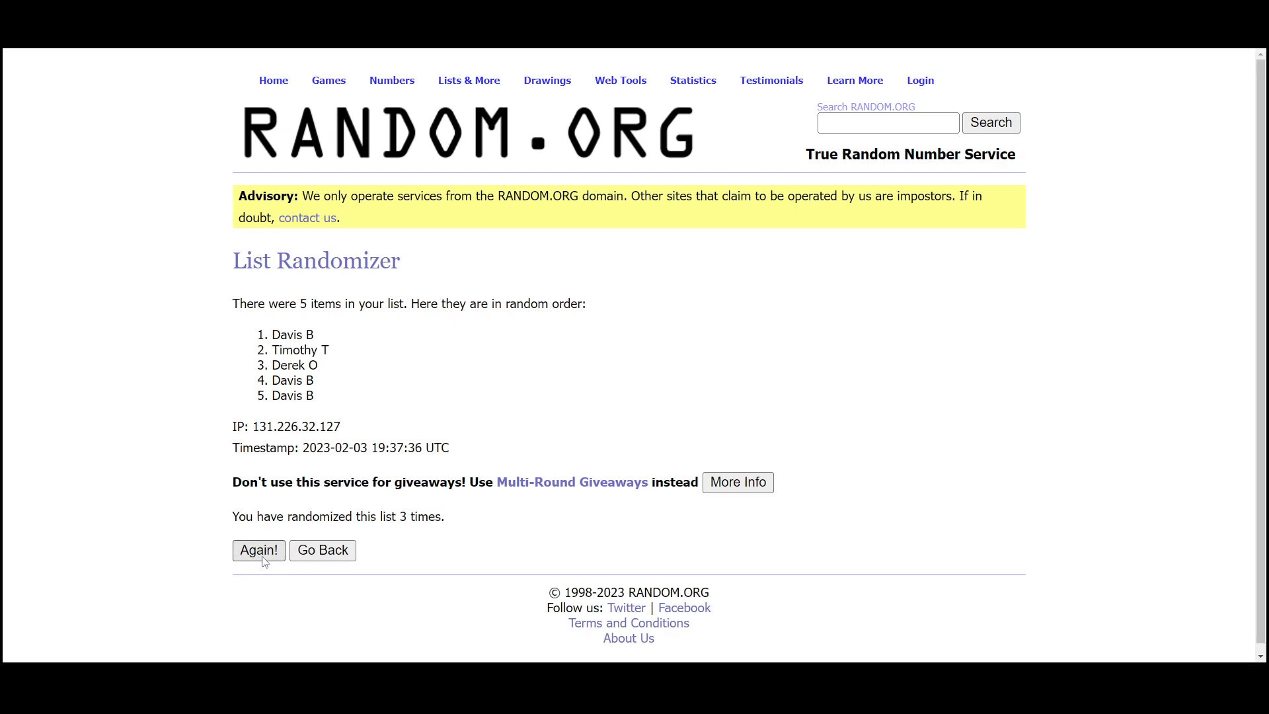
{"action": "left_click", "coordinate": [258, 550]}
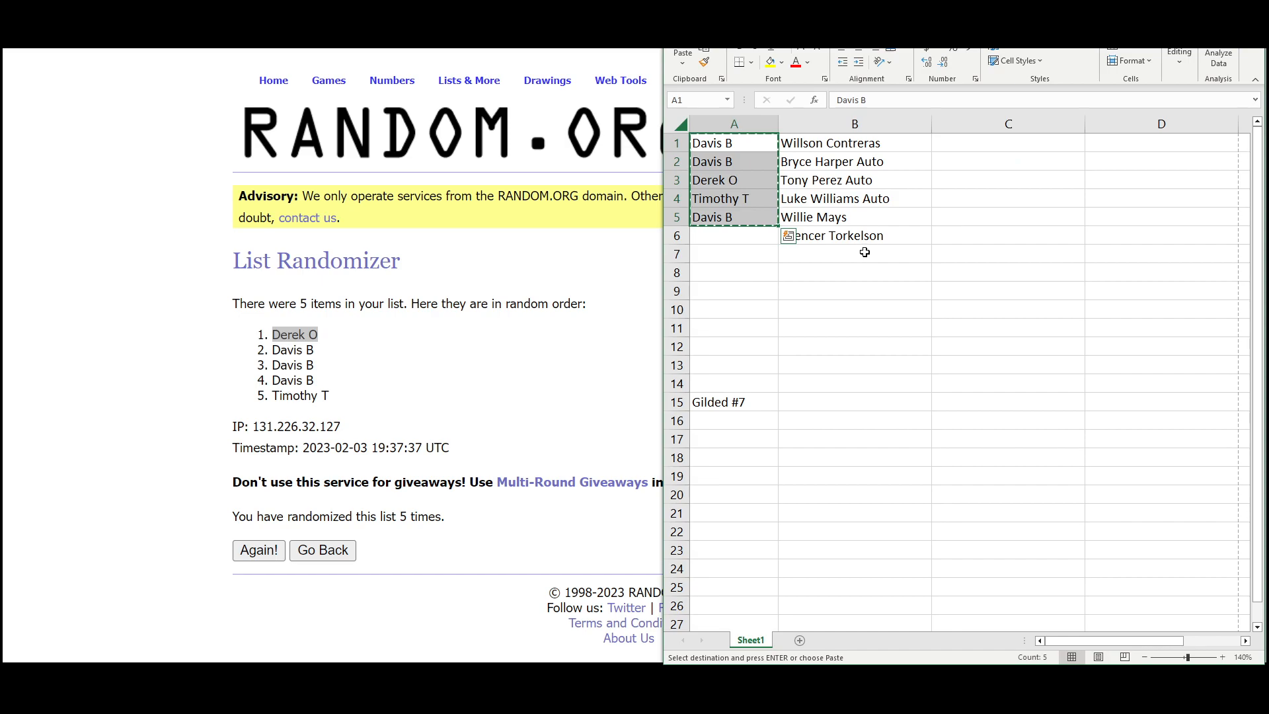
Step: Move the leftover Spencer Torkelson hit from B6 to C3 beside Derek O
{"action": "right_click", "coordinate": [1008, 180]}
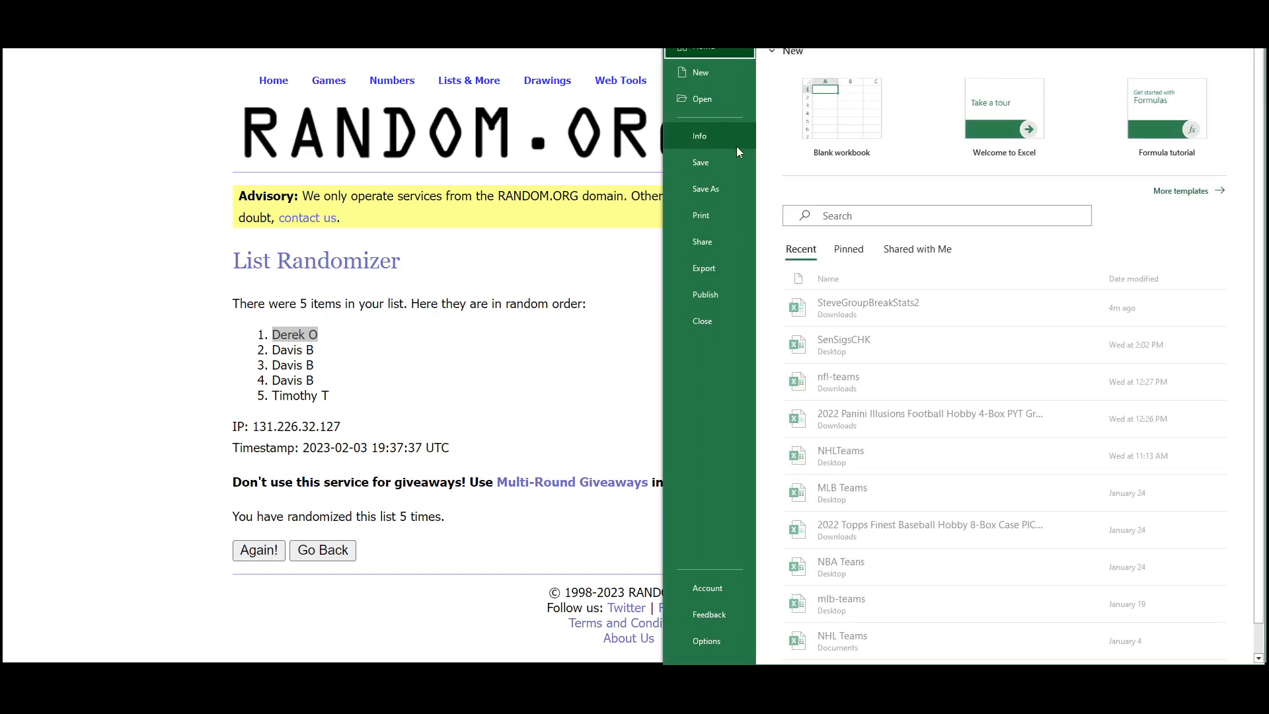
{"action": "left_click", "coordinate": [701, 216]}
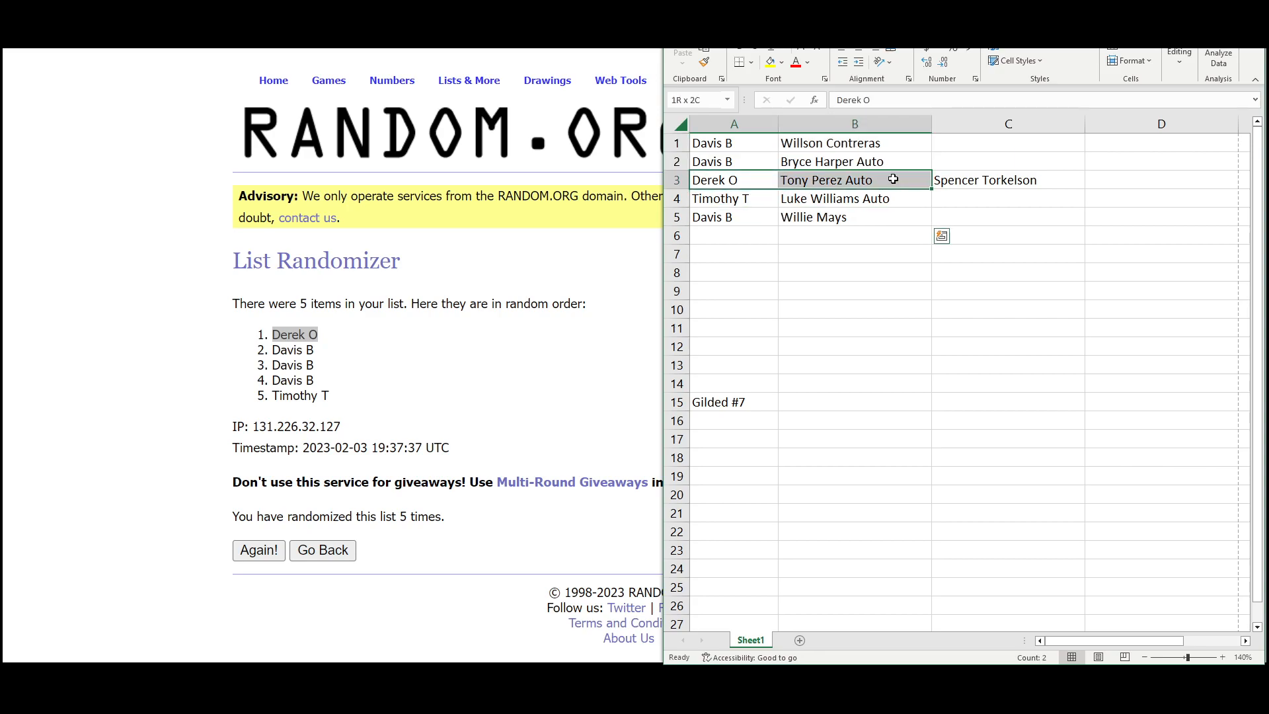
{"action": "left_click", "coordinate": [1008, 180]}
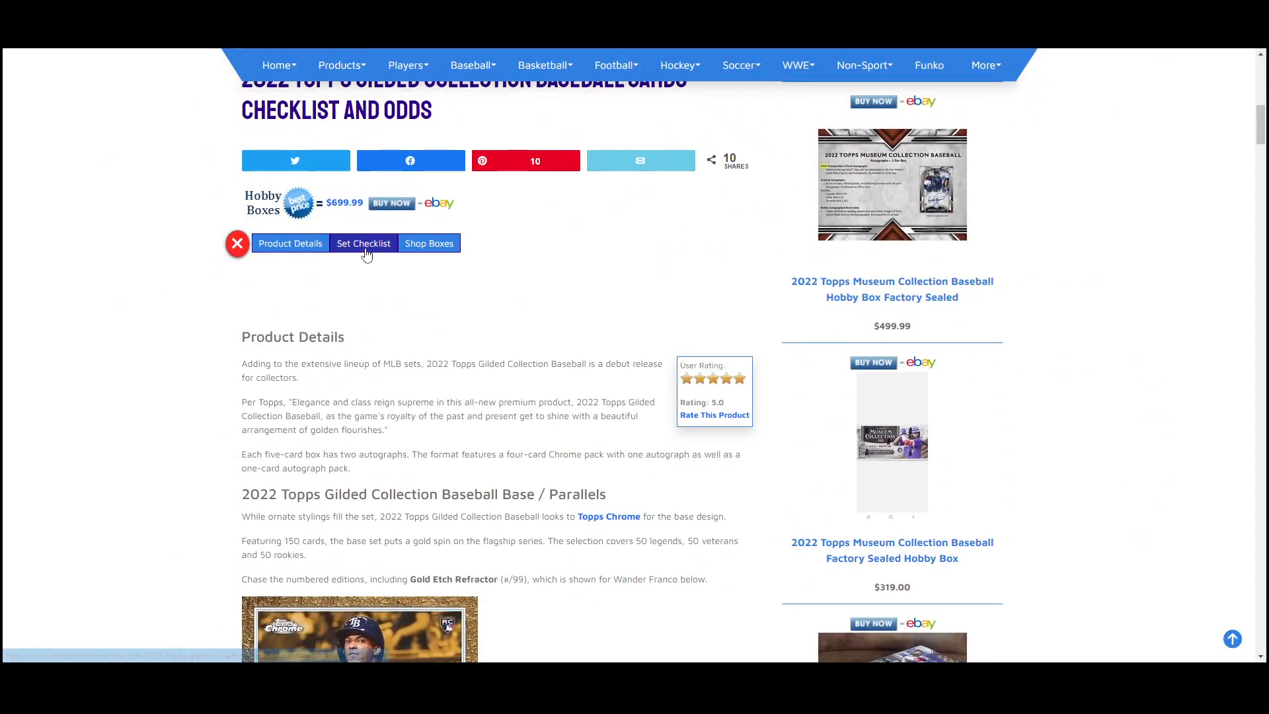
Step: Scroll the set checklist to Gold Etch Autographs and highlight Rose Gold #/25 (1:6)
{"action": "left_click", "coordinate": [362, 243]}
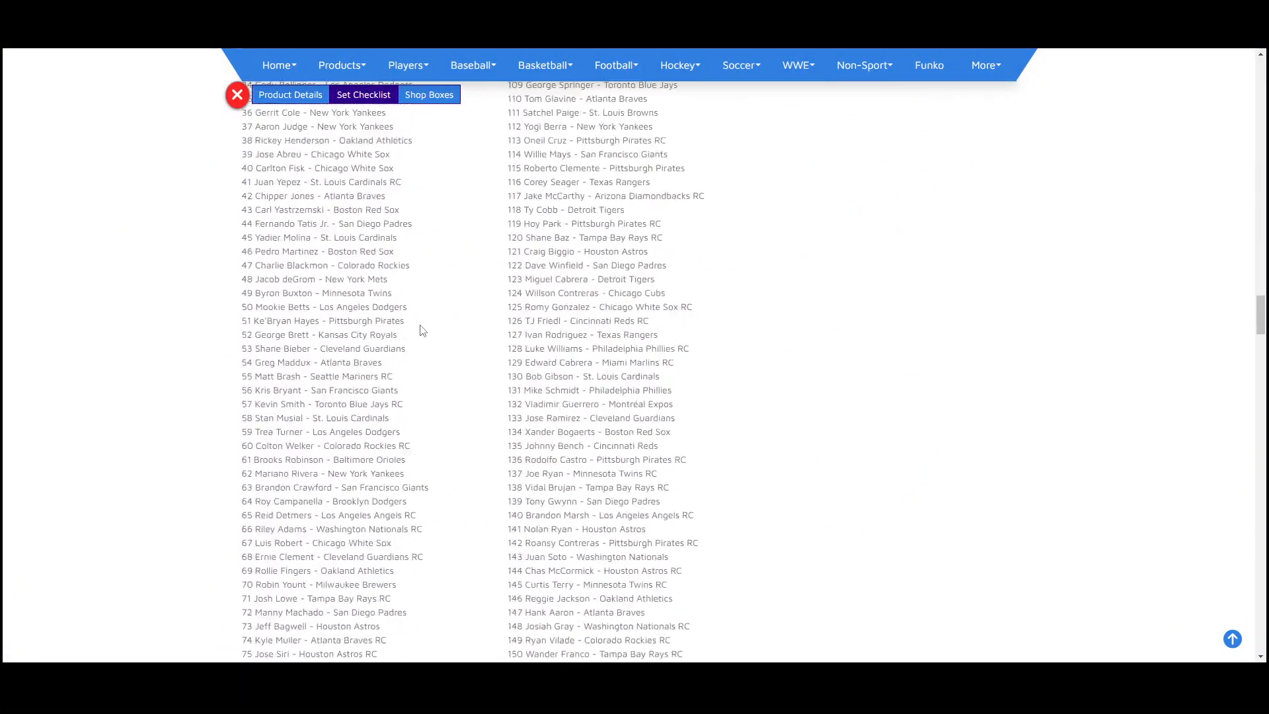
{"action": "scroll", "scroll_direction": "down", "scroll_amount": 3}
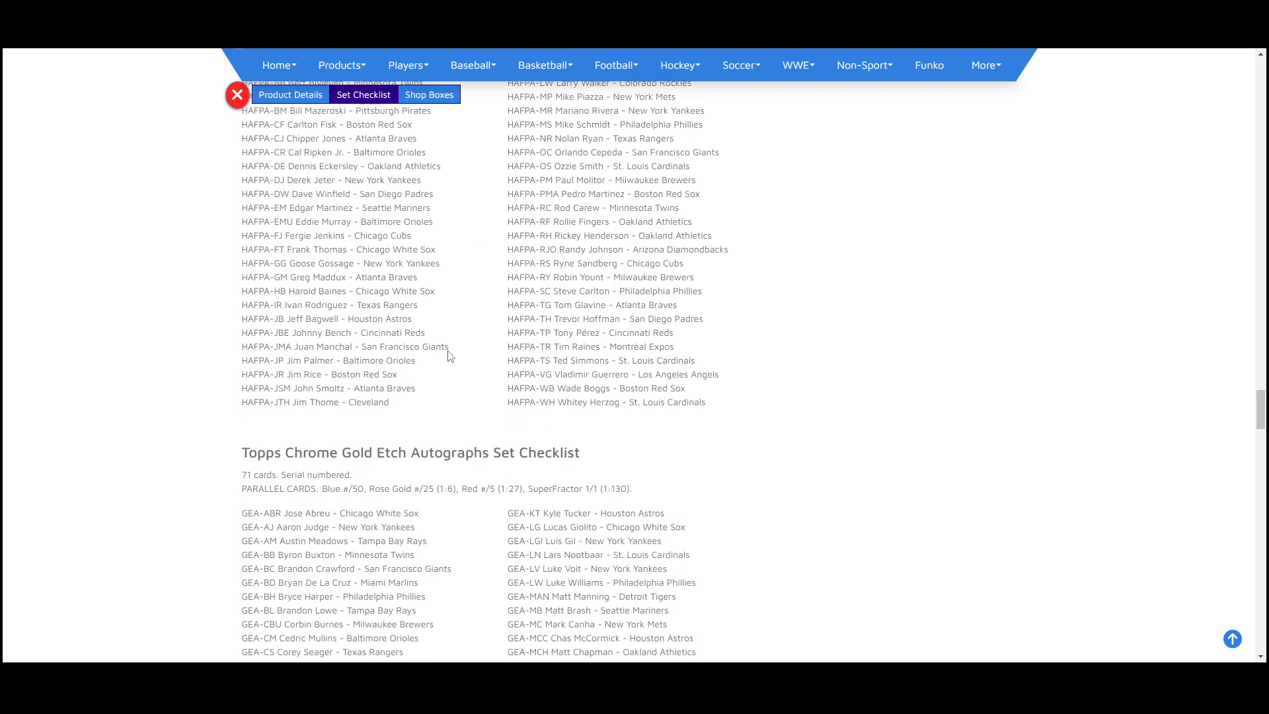
{"action": "scroll", "scroll_direction": "down", "scroll_amount": 3}
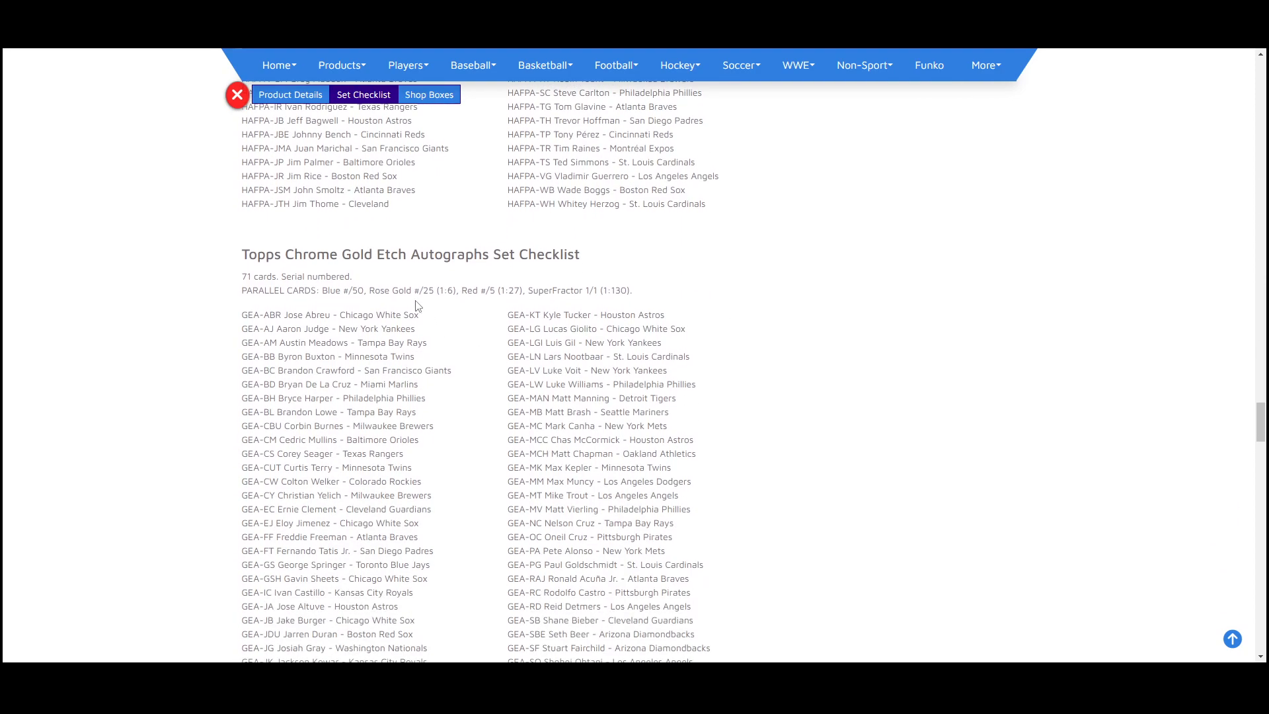
{"action": "mouse_move", "coordinate": [397, 291]}
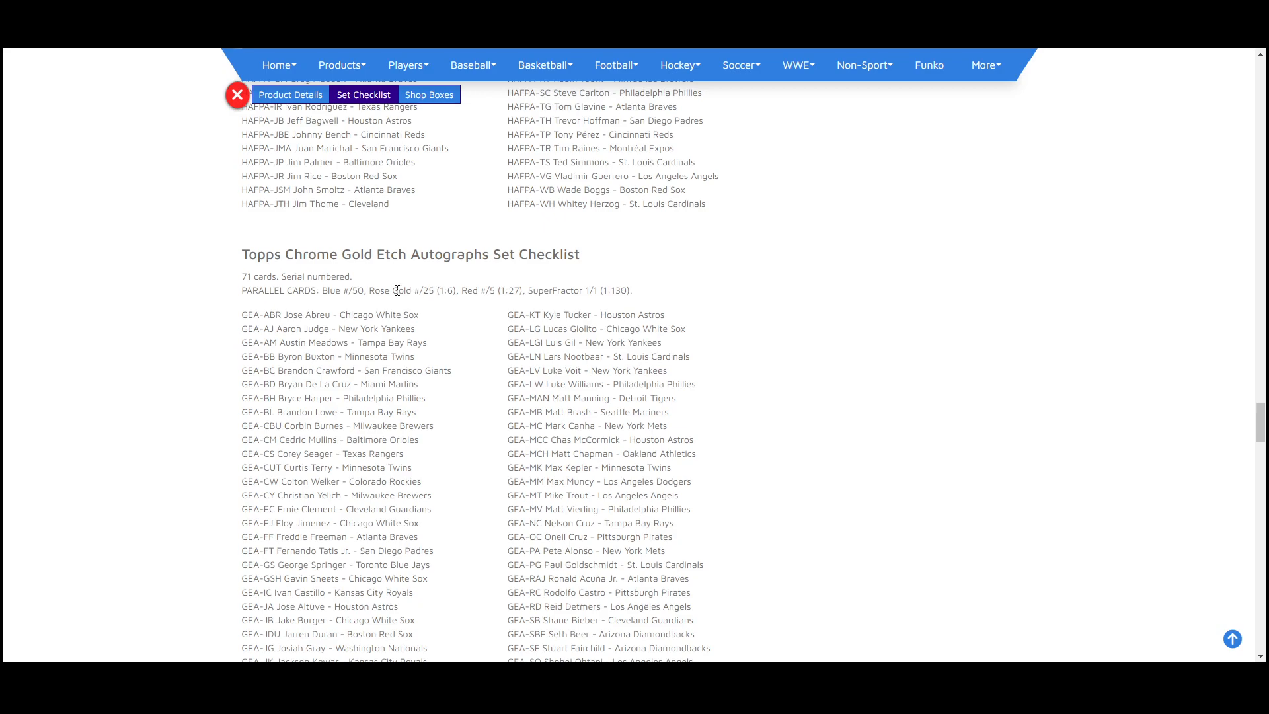
{"action": "double_click", "coordinate": [410, 290]}
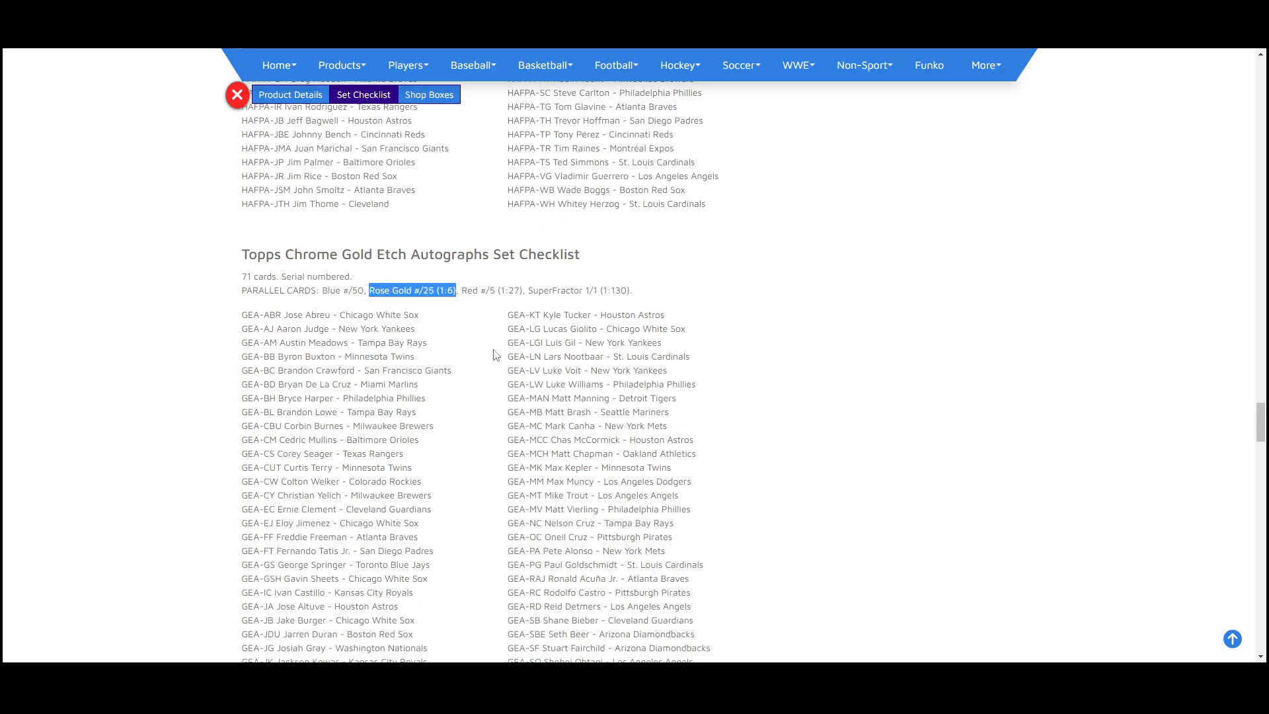
{"action": "scroll", "scroll_direction": "down", "scroll_amount": 3}
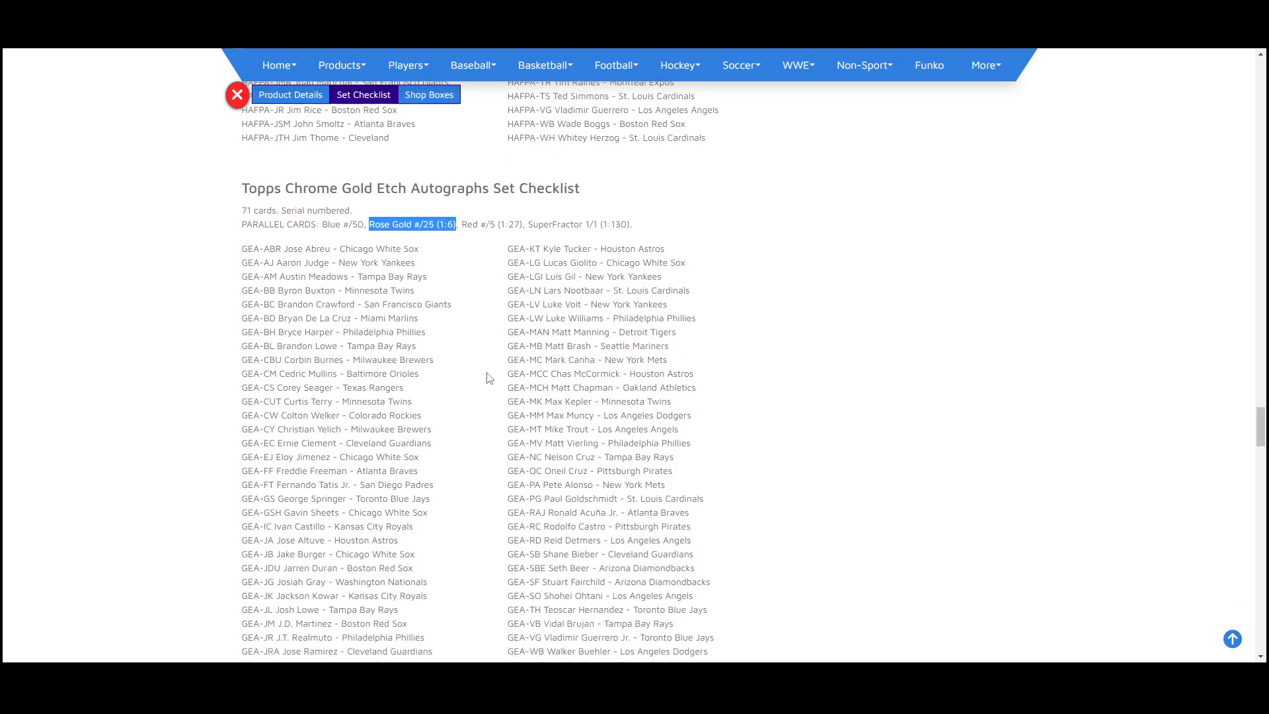